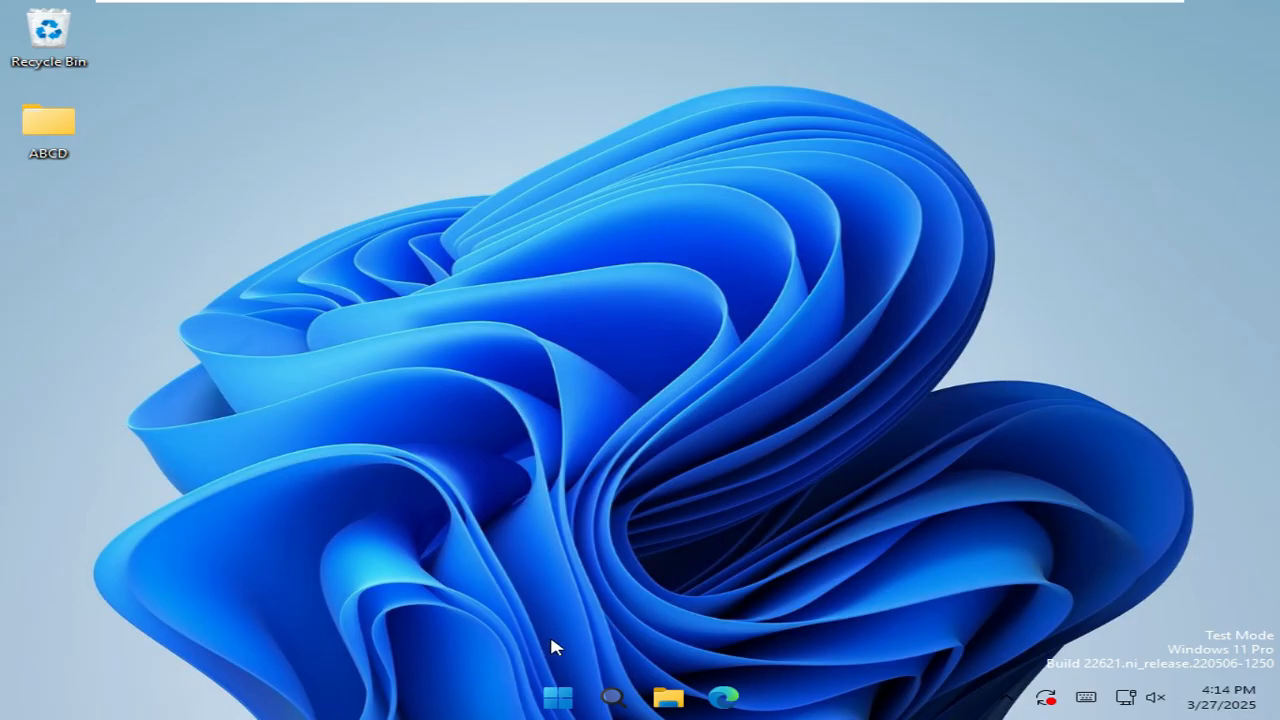
Step: Launch Settings from the Start button's Quick Link menu, landing on the System page
right_click(558, 696)
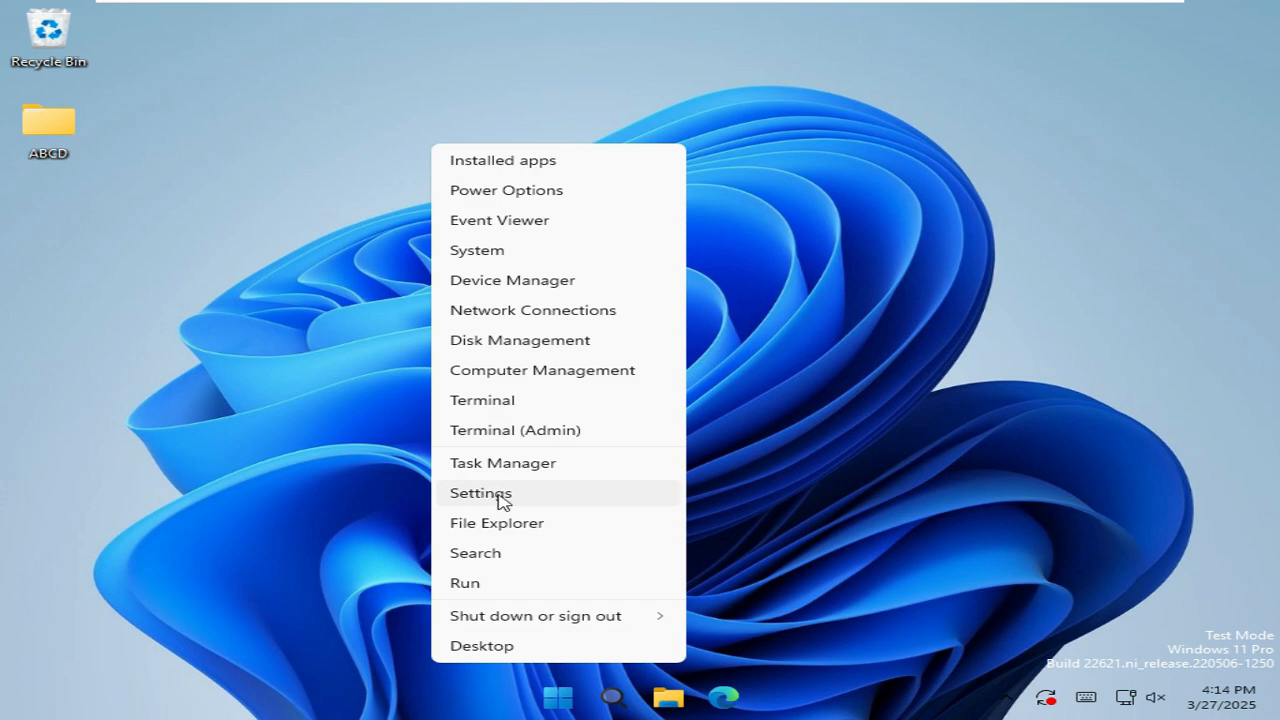
click(480, 492)
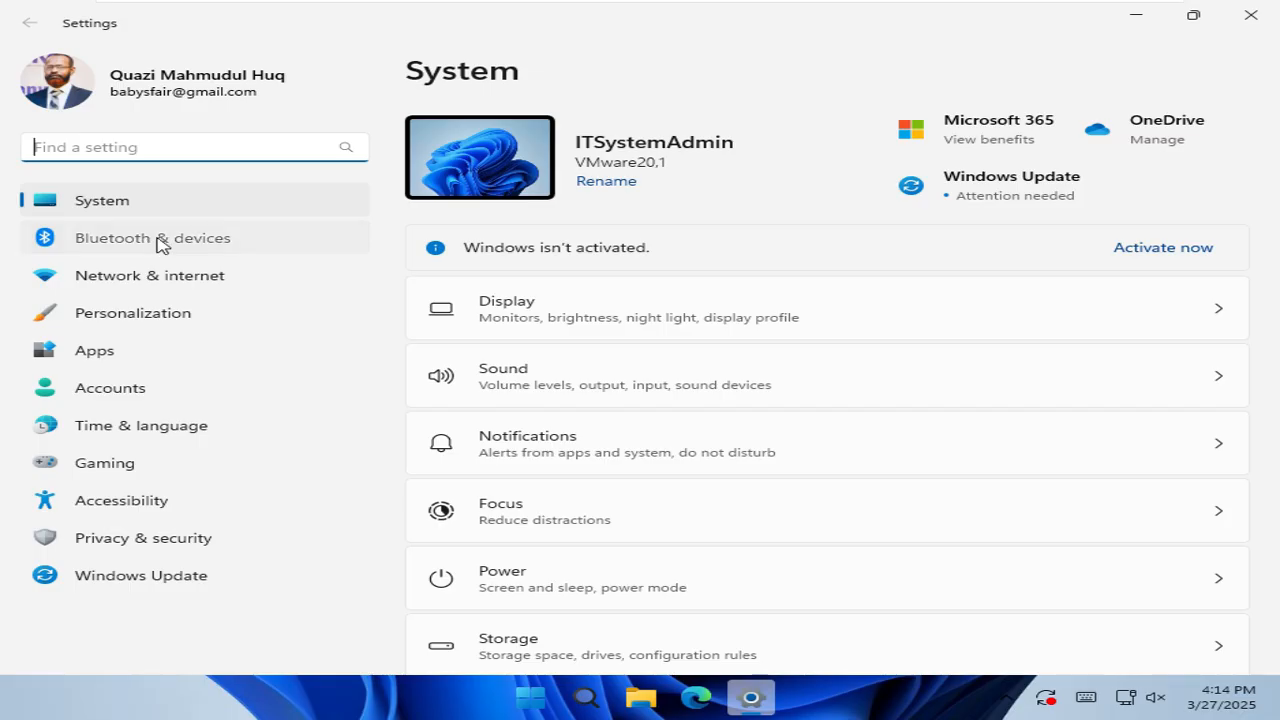
Step: Go to Bluetooth & devices > Printers & scanners and switch 'Let Windows manage my default printer' off
click(152, 236)
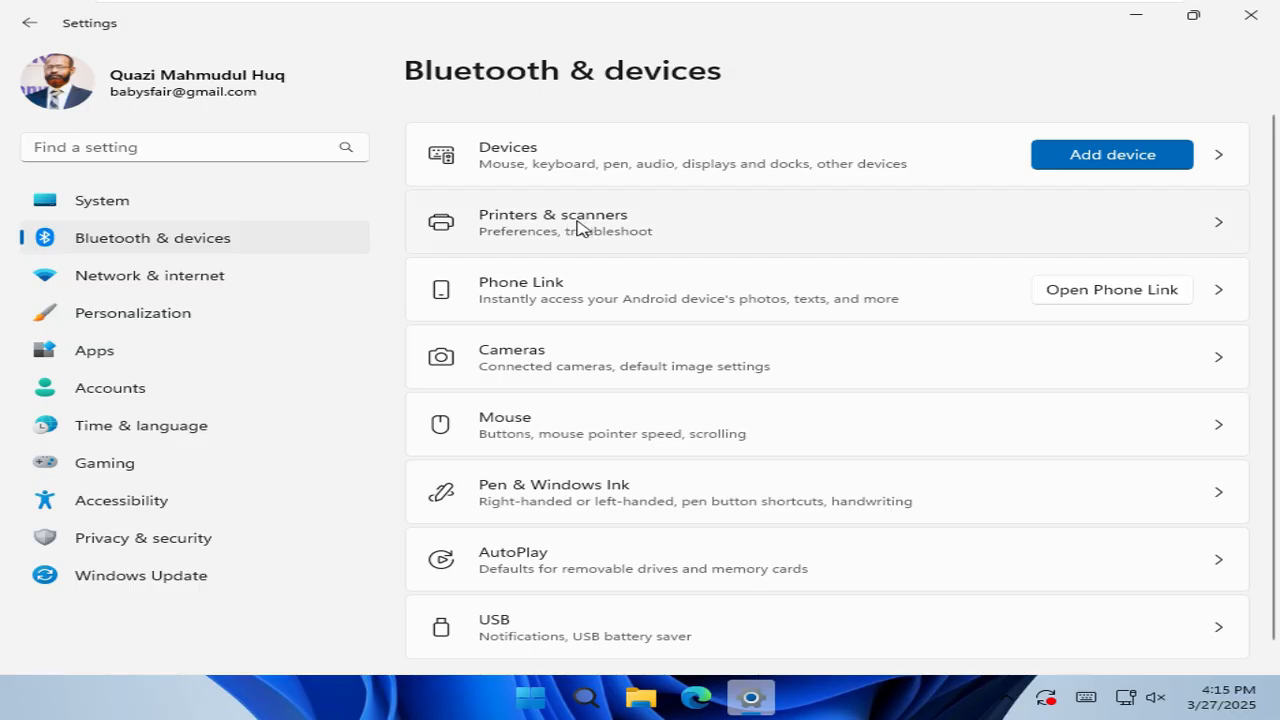
click(552, 220)
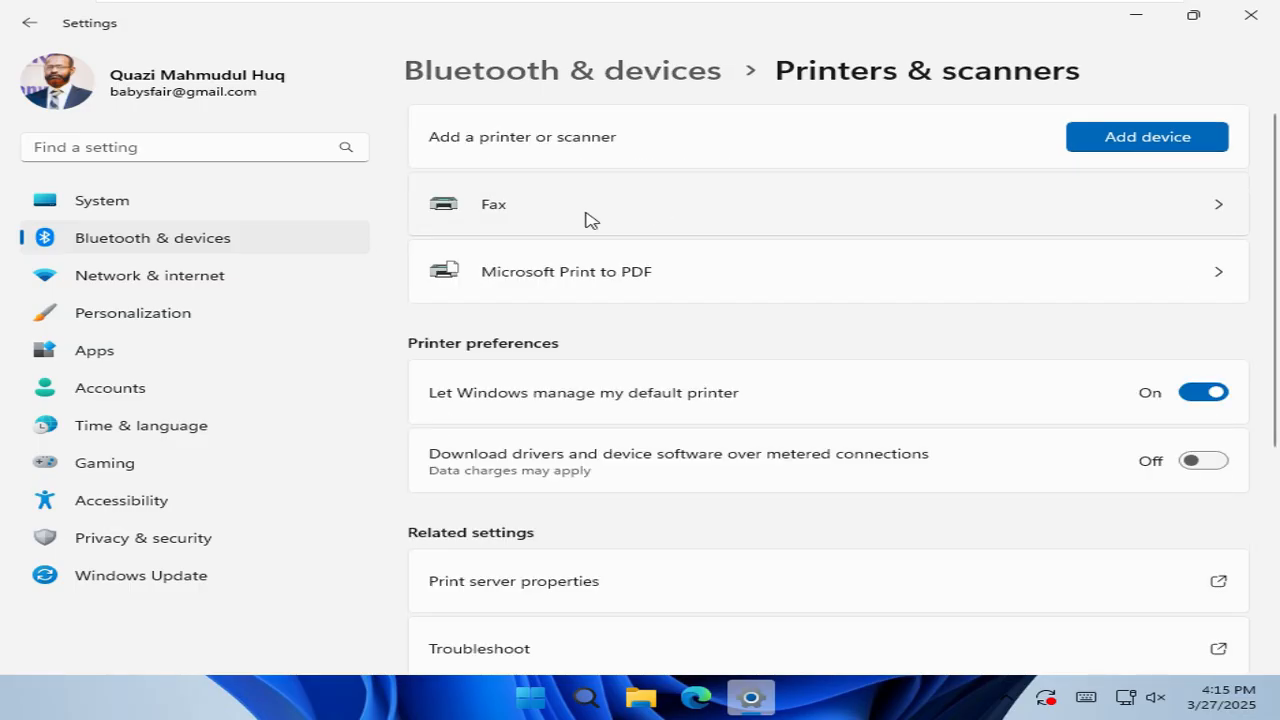
mouse_move(676, 224)
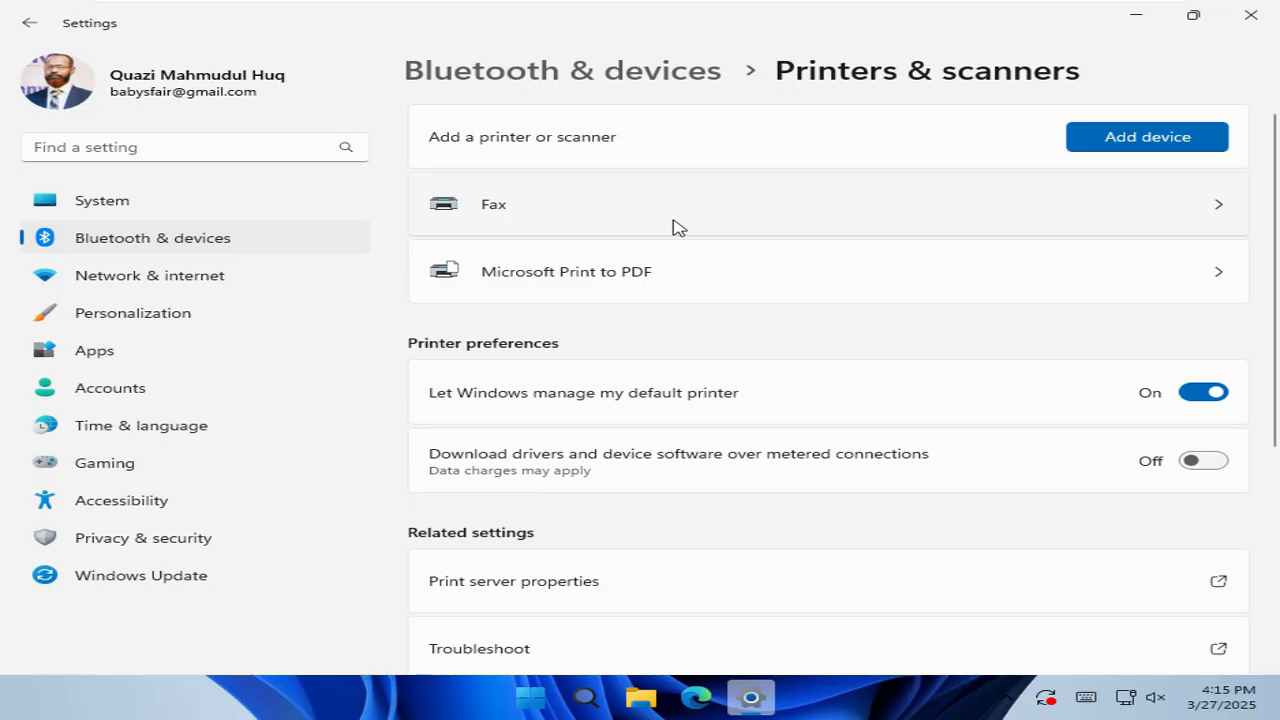
mouse_move(448, 352)
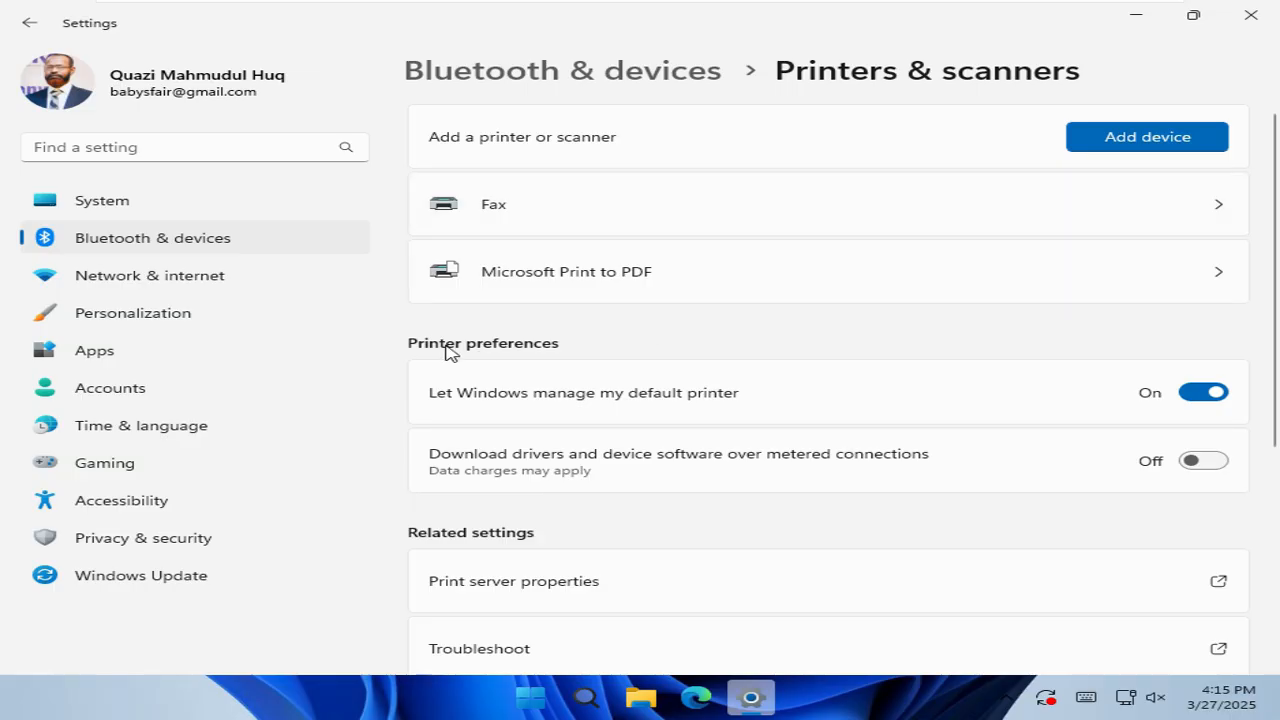
mouse_move(518, 356)
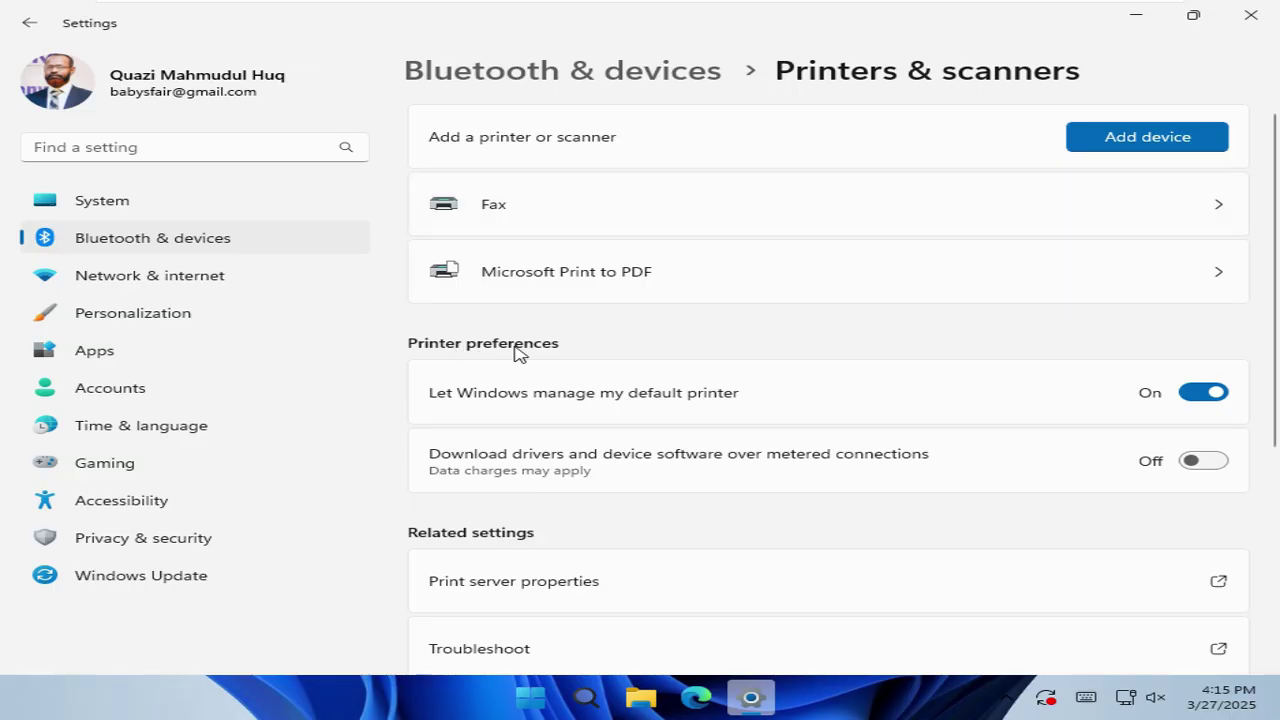
mouse_move(570, 408)
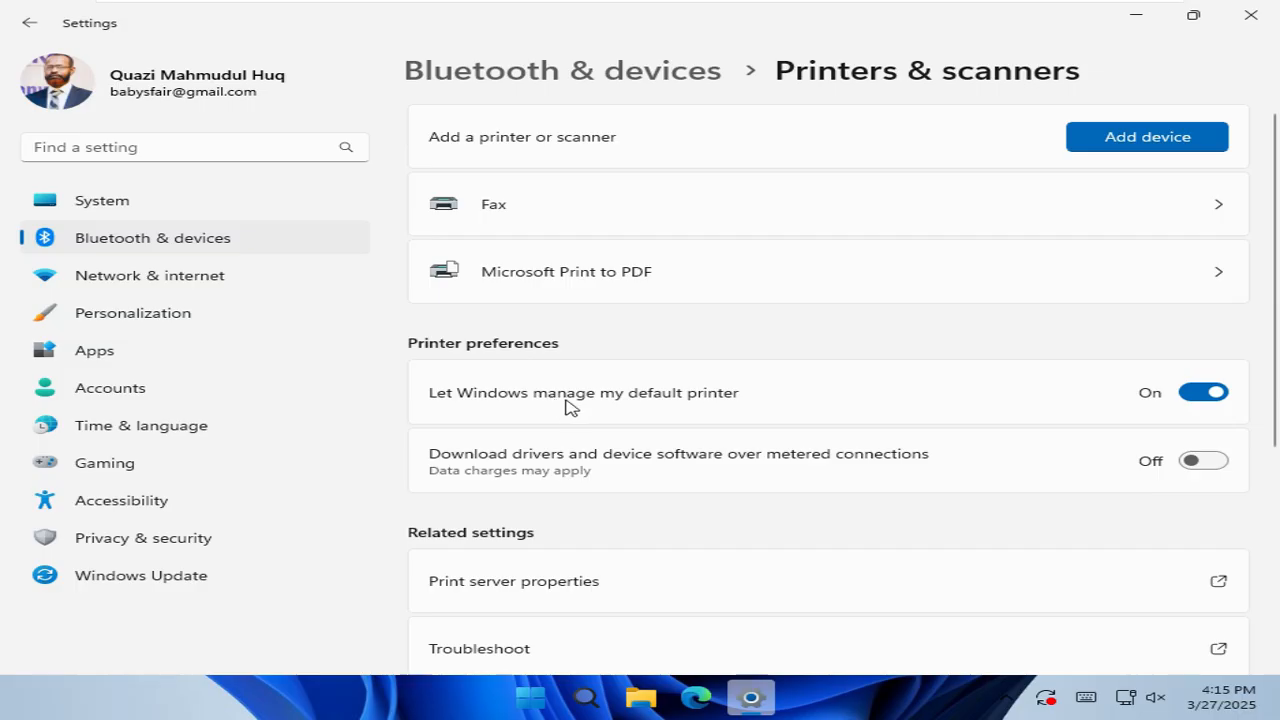
mouse_move(732, 404)
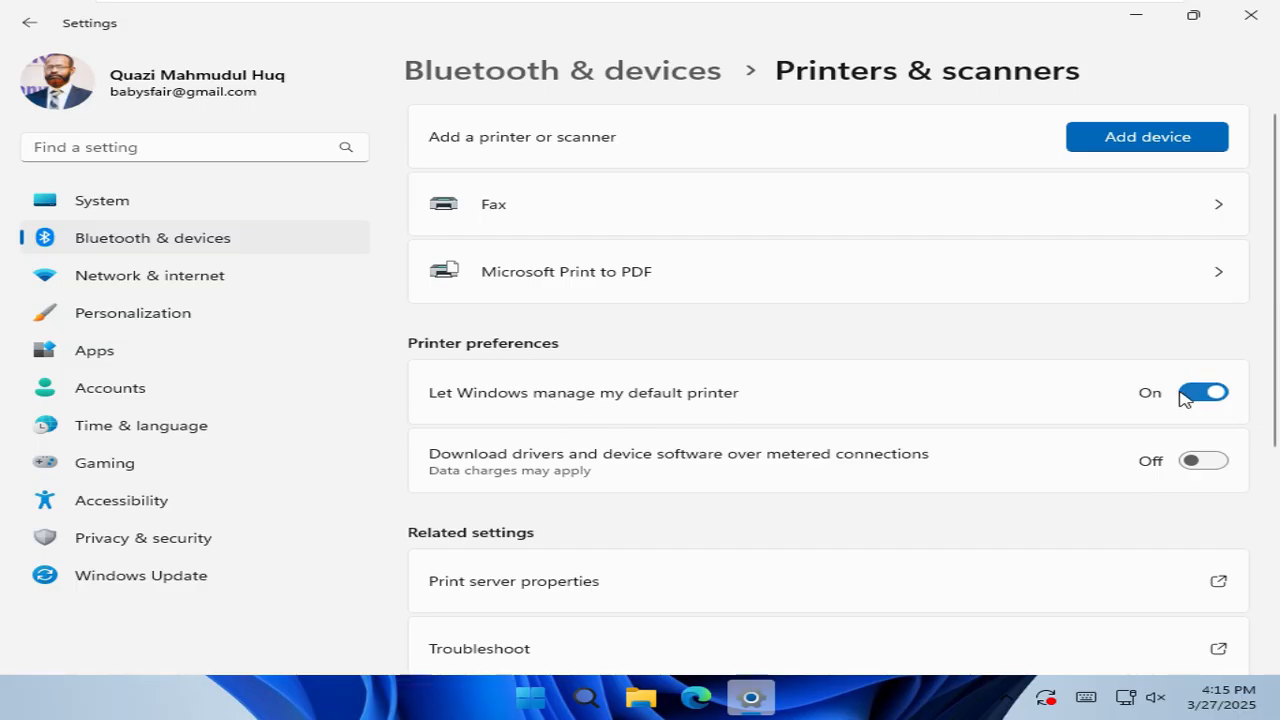
mouse_move(1200, 402)
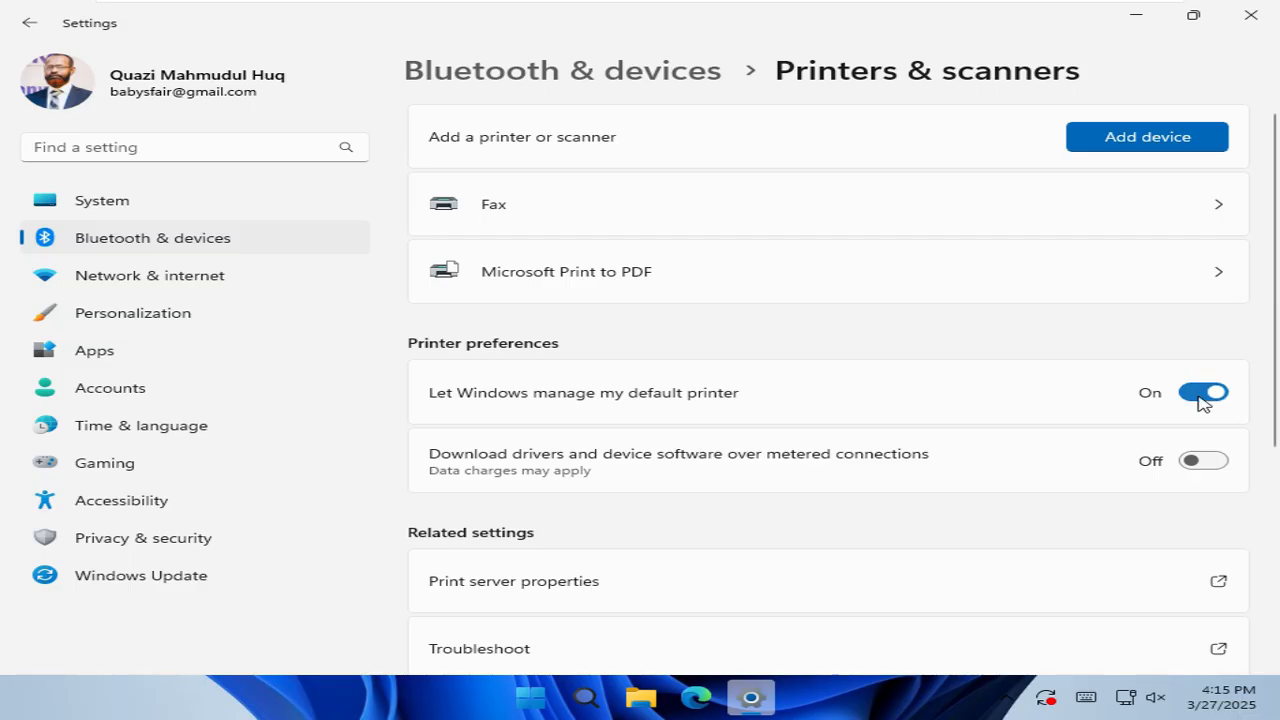
click(1202, 392)
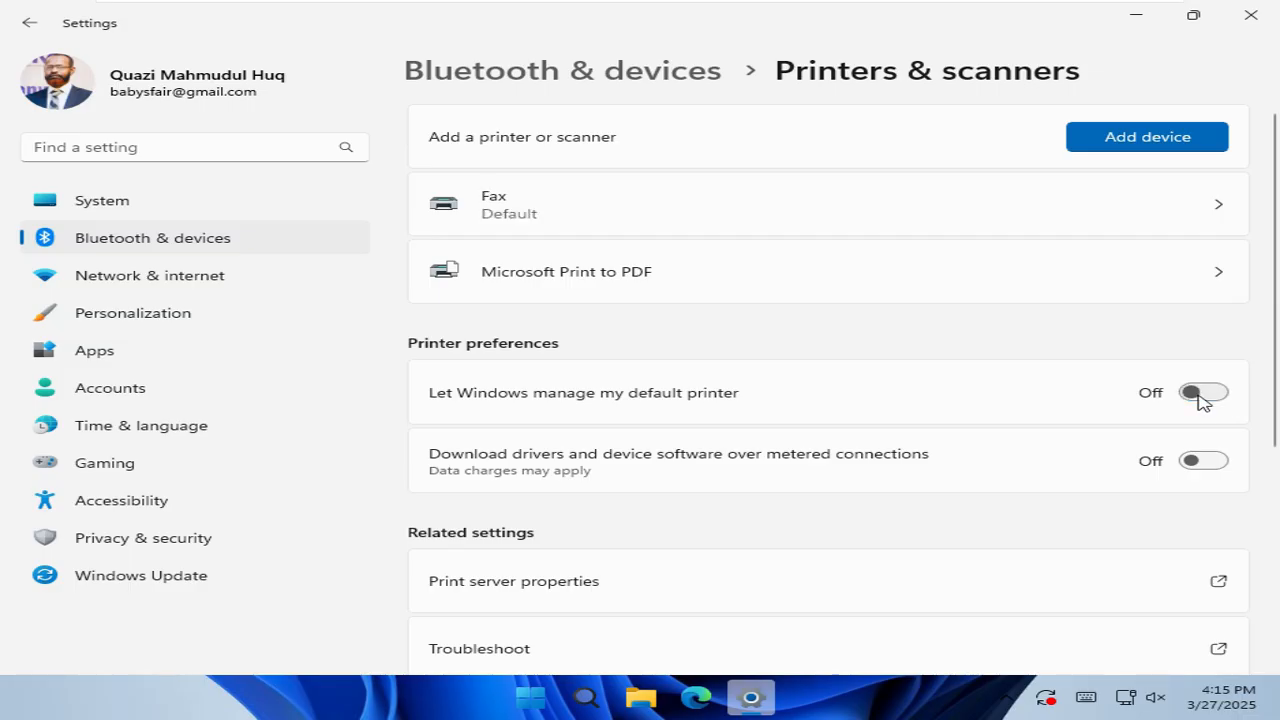
mouse_move(956, 352)
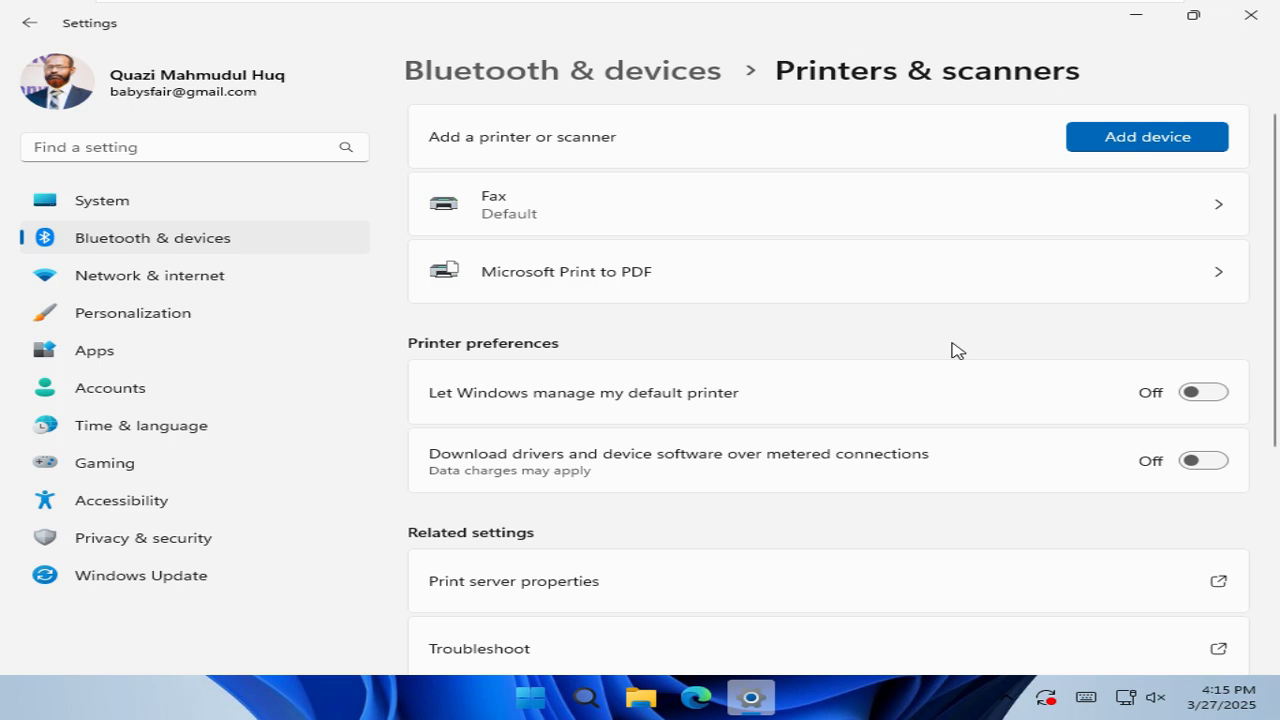
mouse_move(640, 300)
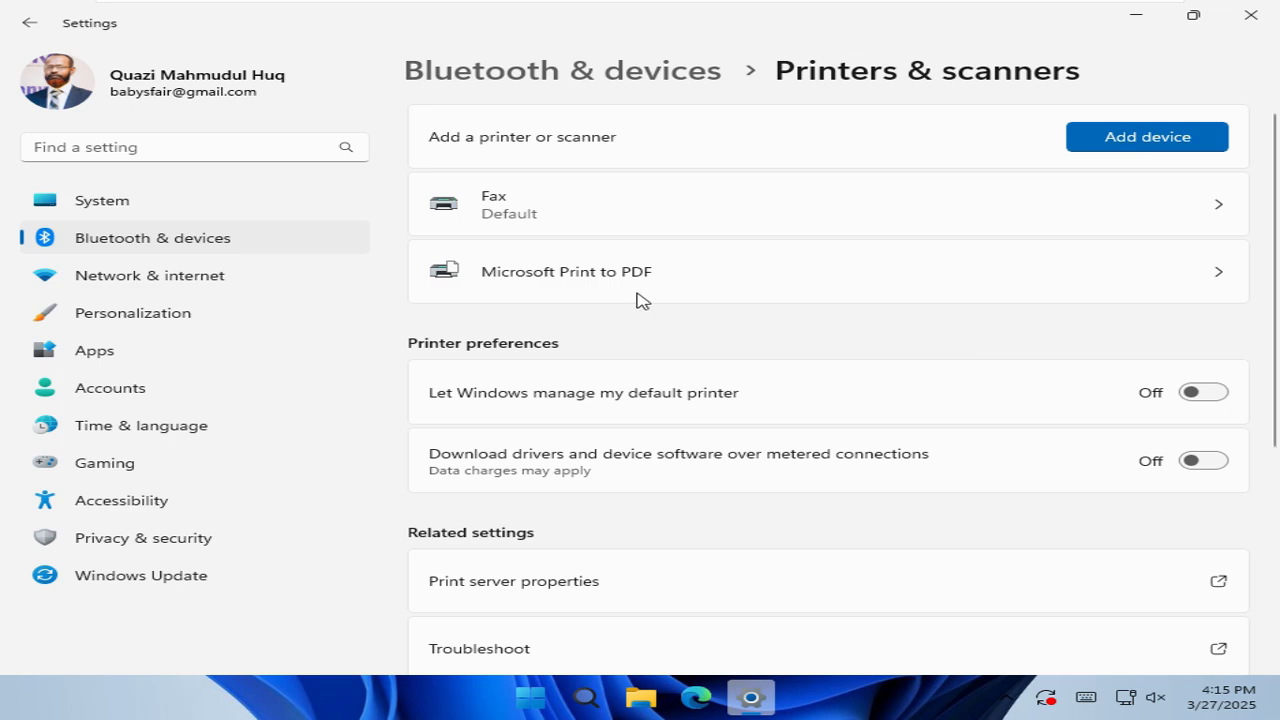
mouse_move(590, 288)
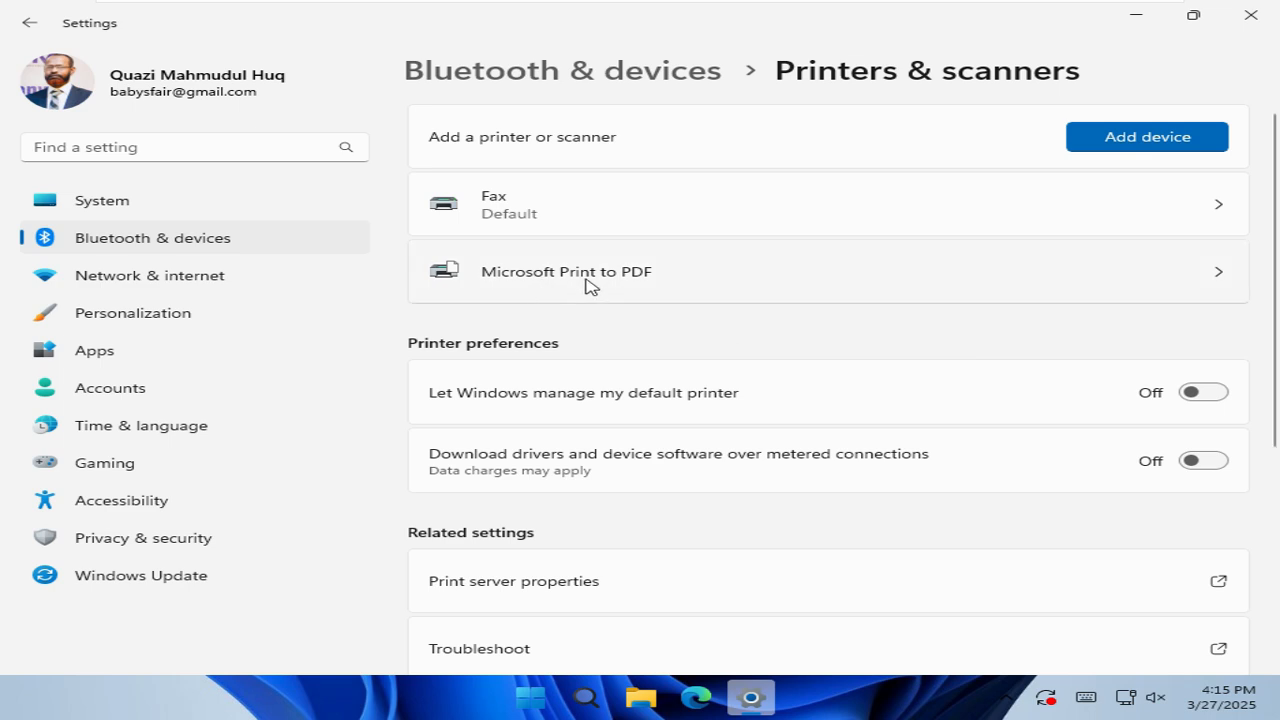
mouse_move(600, 290)
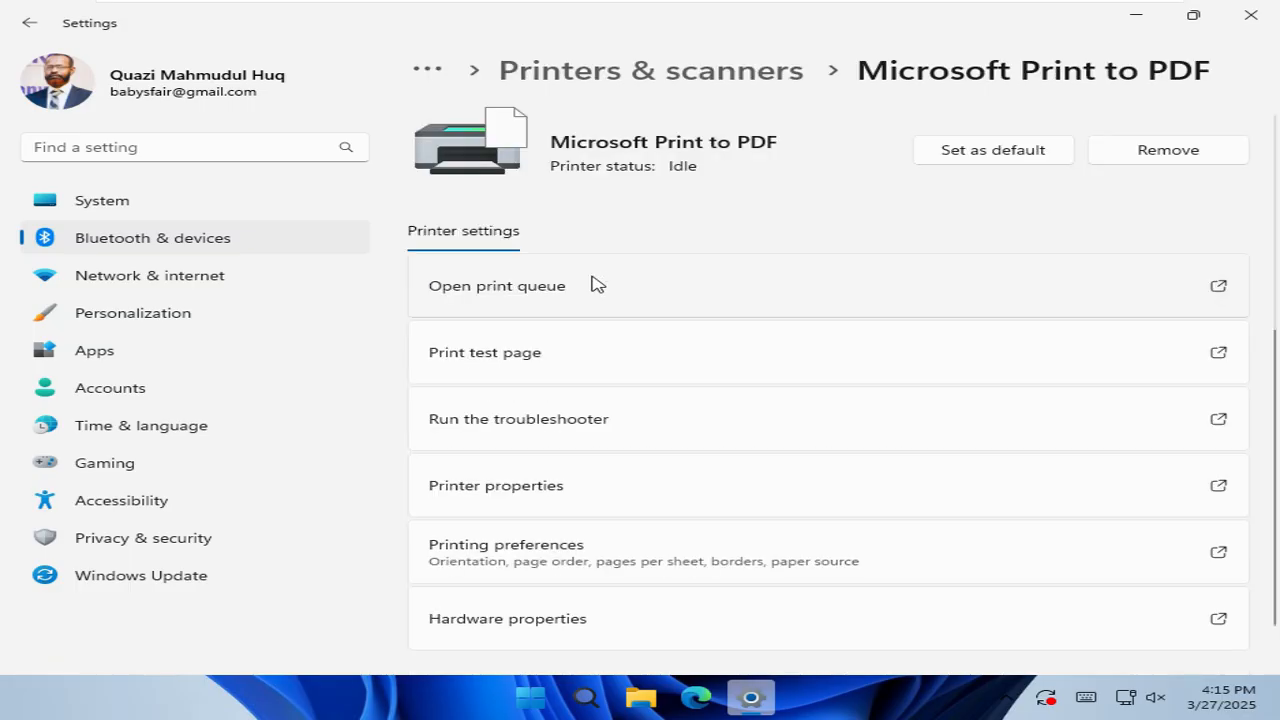
mouse_move(886, 160)
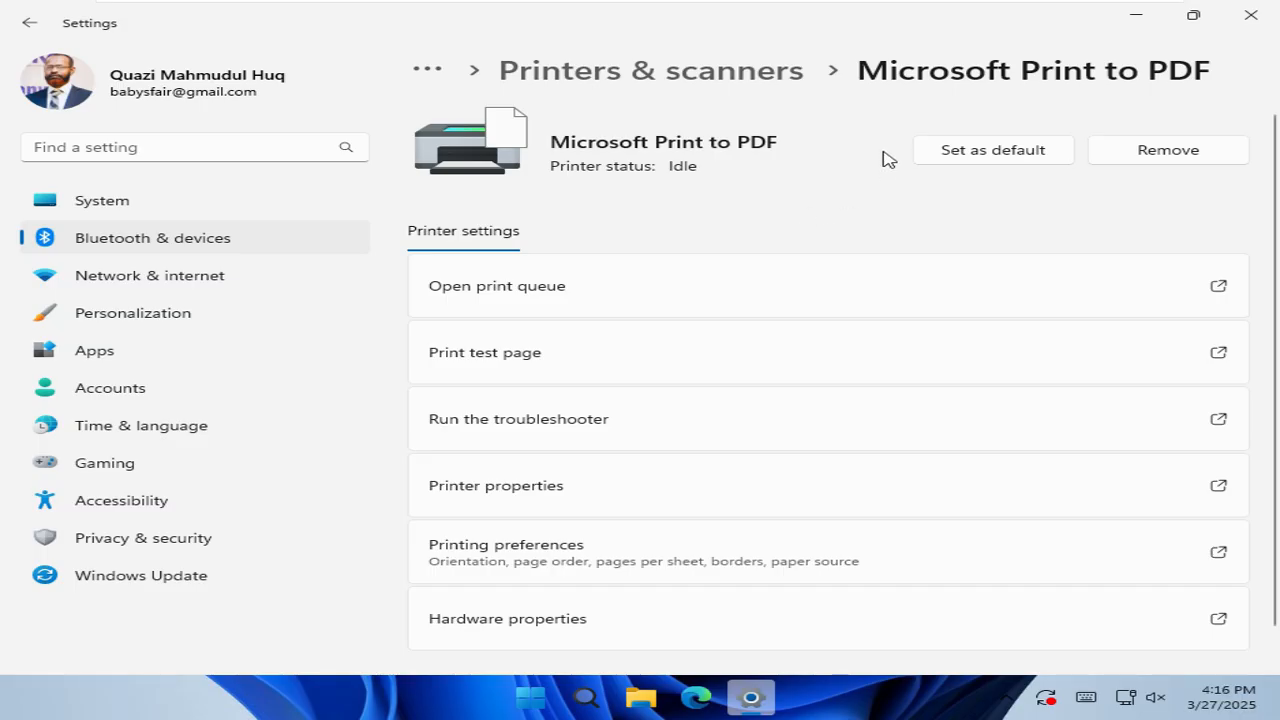
mouse_move(984, 156)
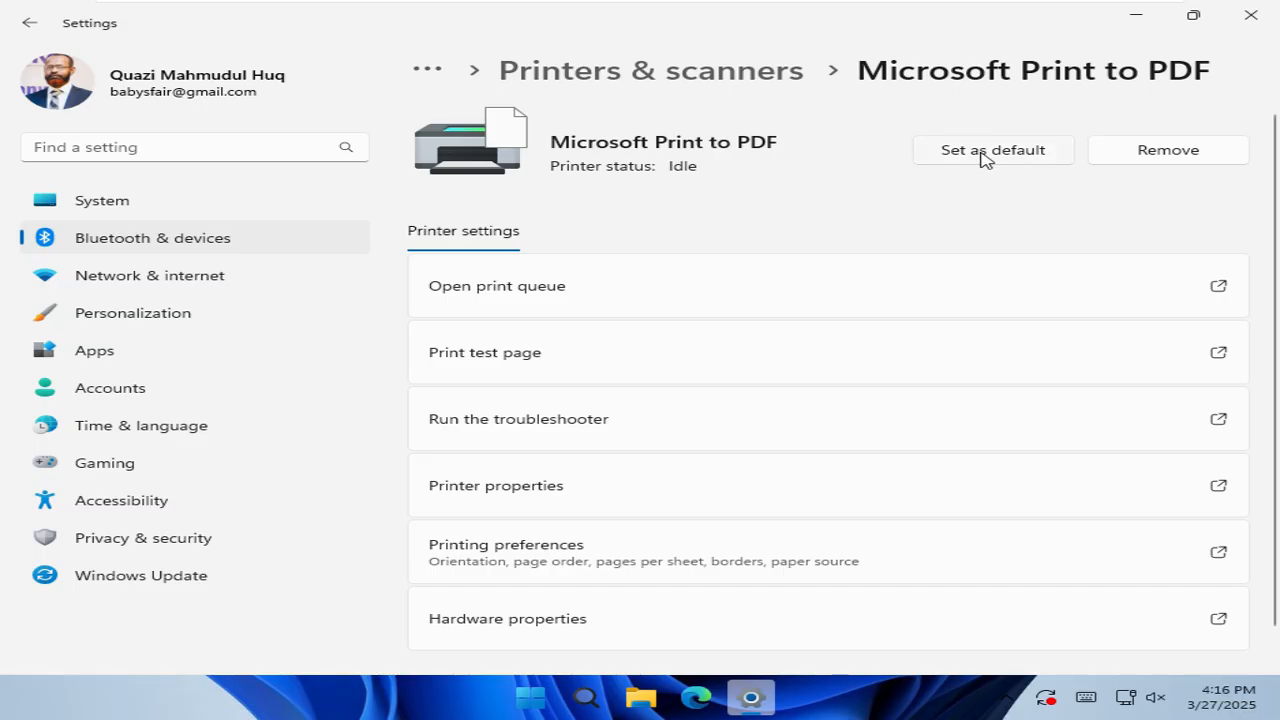
mouse_move(990, 180)
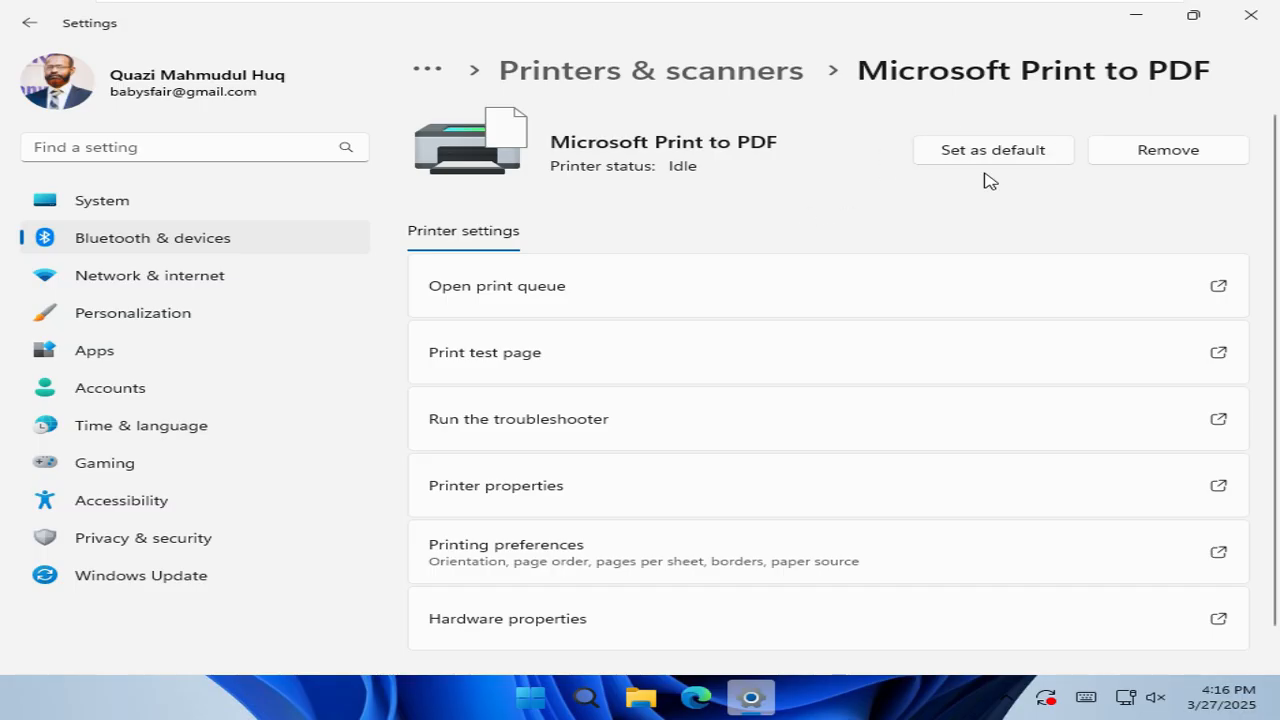
mouse_move(992, 150)
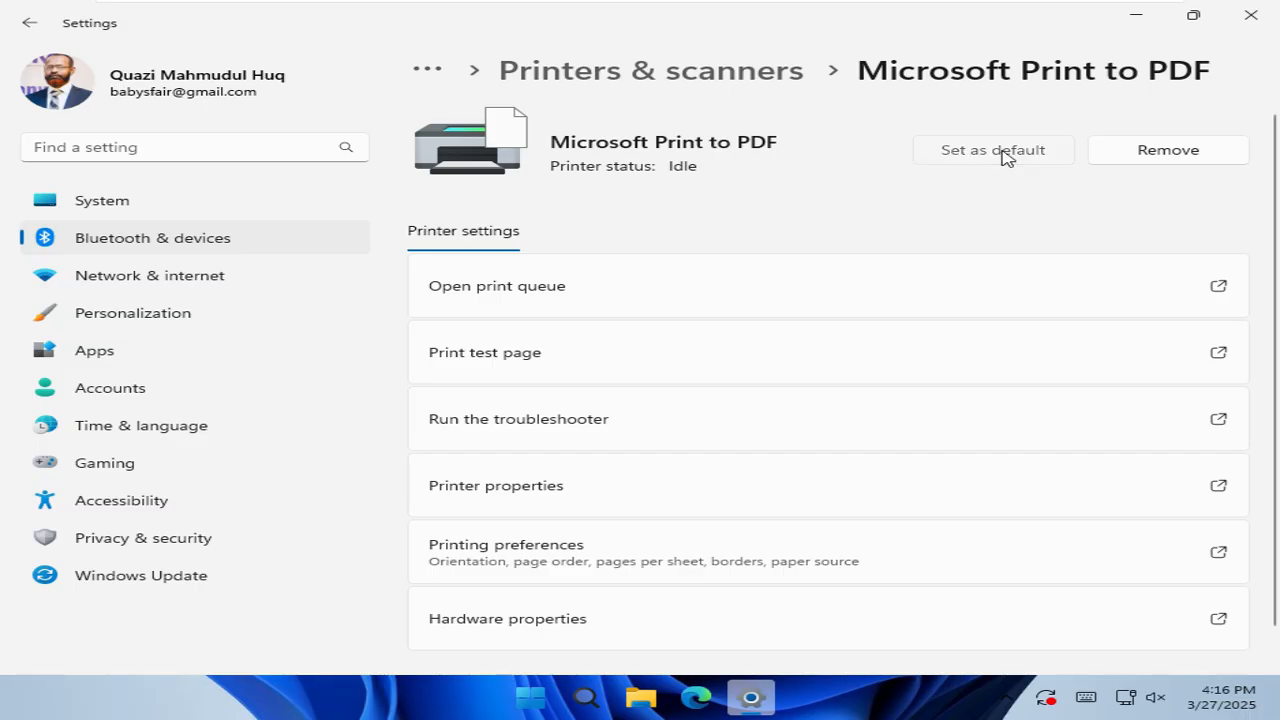
Step: Set Microsoft Print to PDF as the default printer so its status shows Default
click(992, 150)
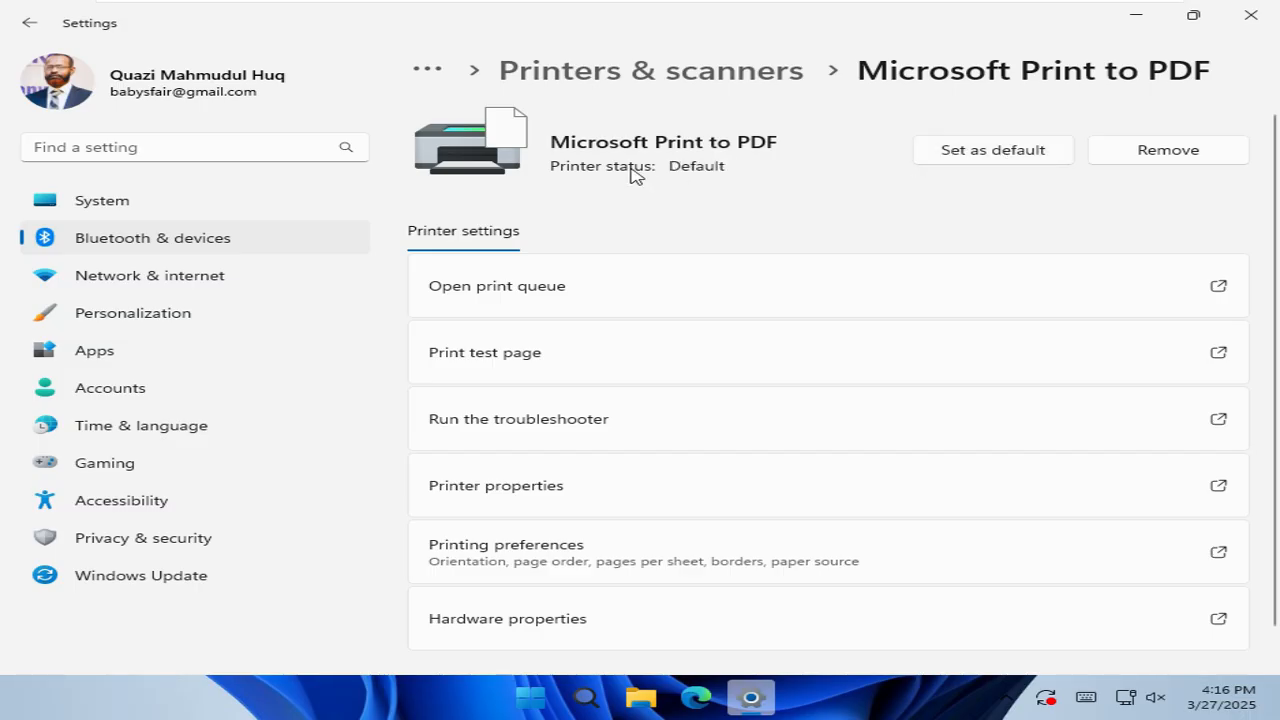
mouse_move(732, 172)
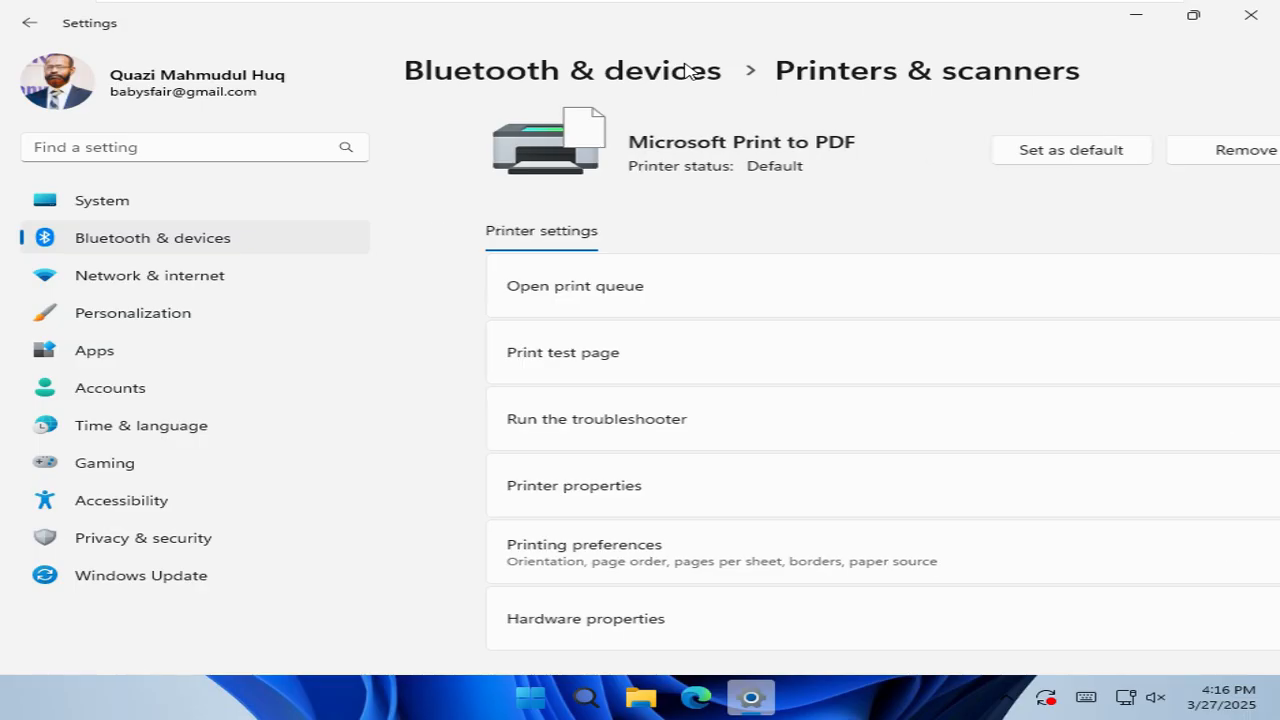
Step: Go back to the Printers & scanners list showing Microsoft Print to PDF as Default
click(28, 22)
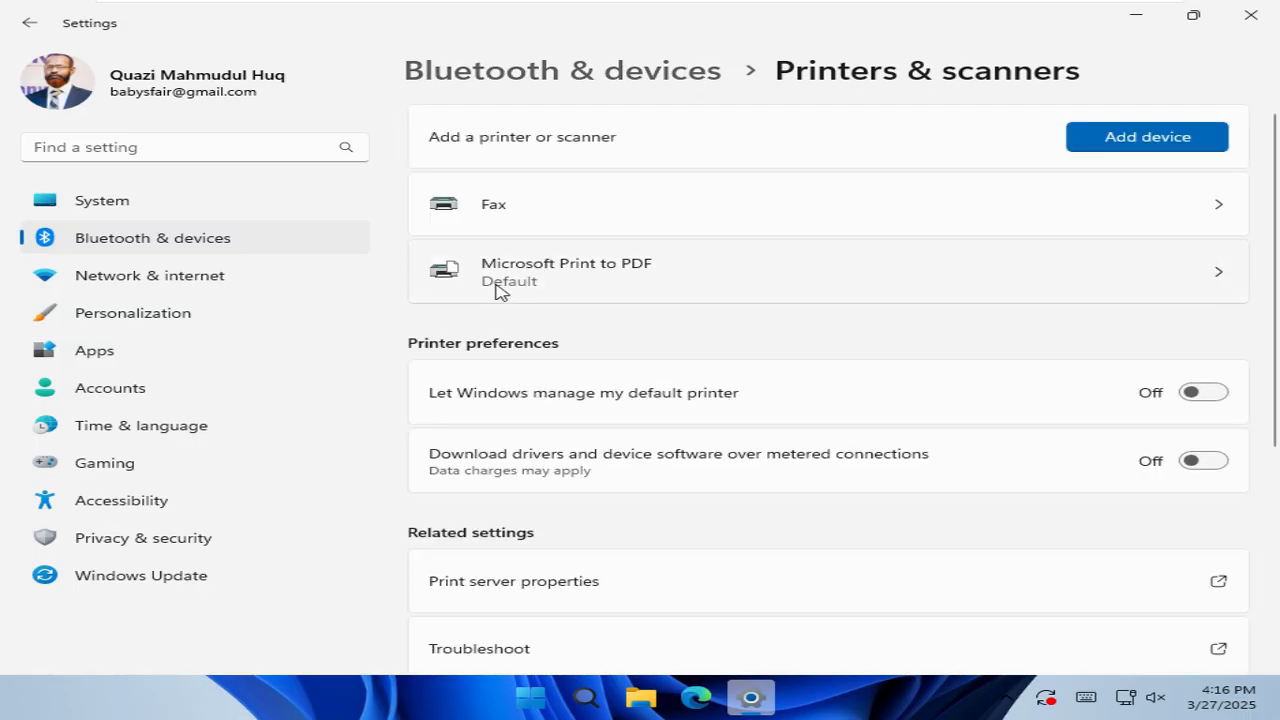
mouse_move(596, 288)
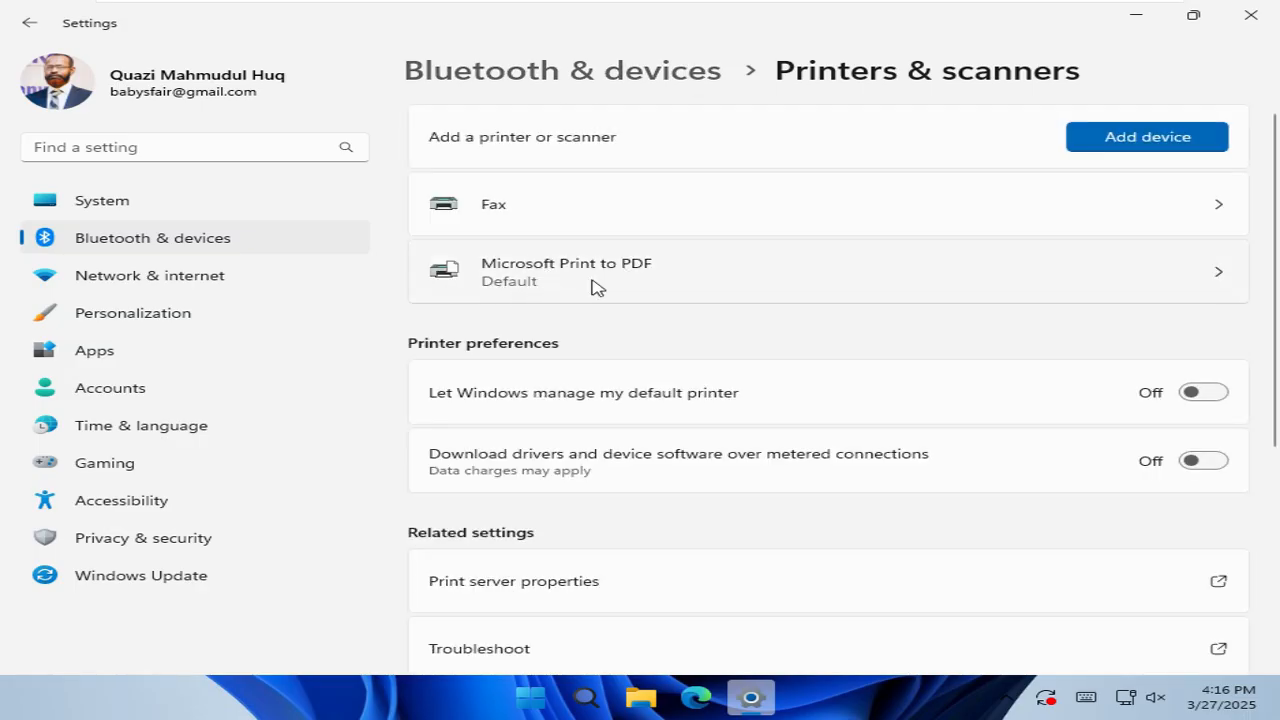
mouse_move(566, 280)
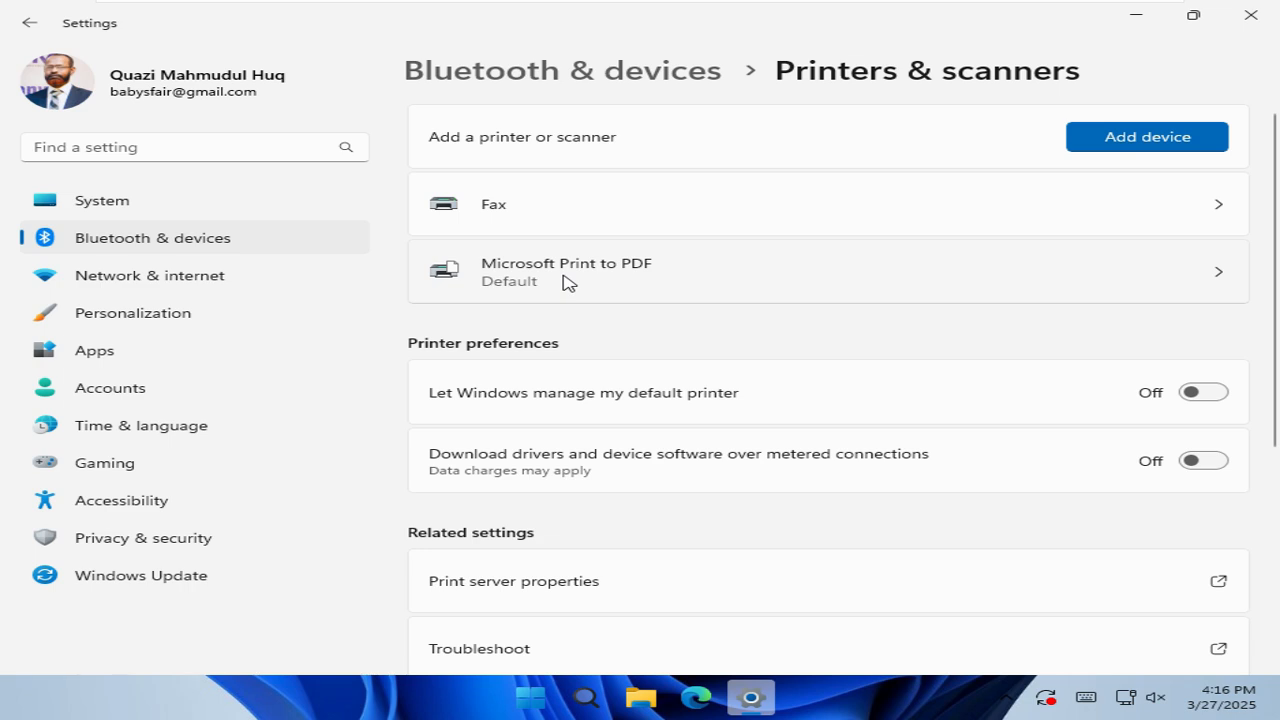